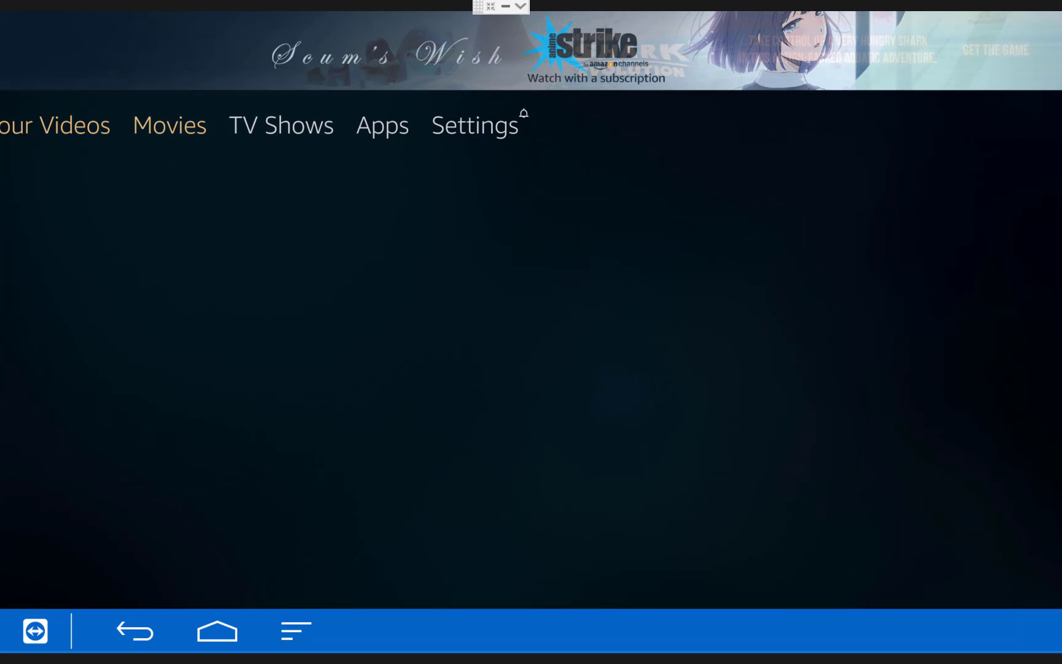
Navigate Fire TV Settings to Device and reach the Developer options.
{"action": "left_click", "coordinate": [474, 124]}
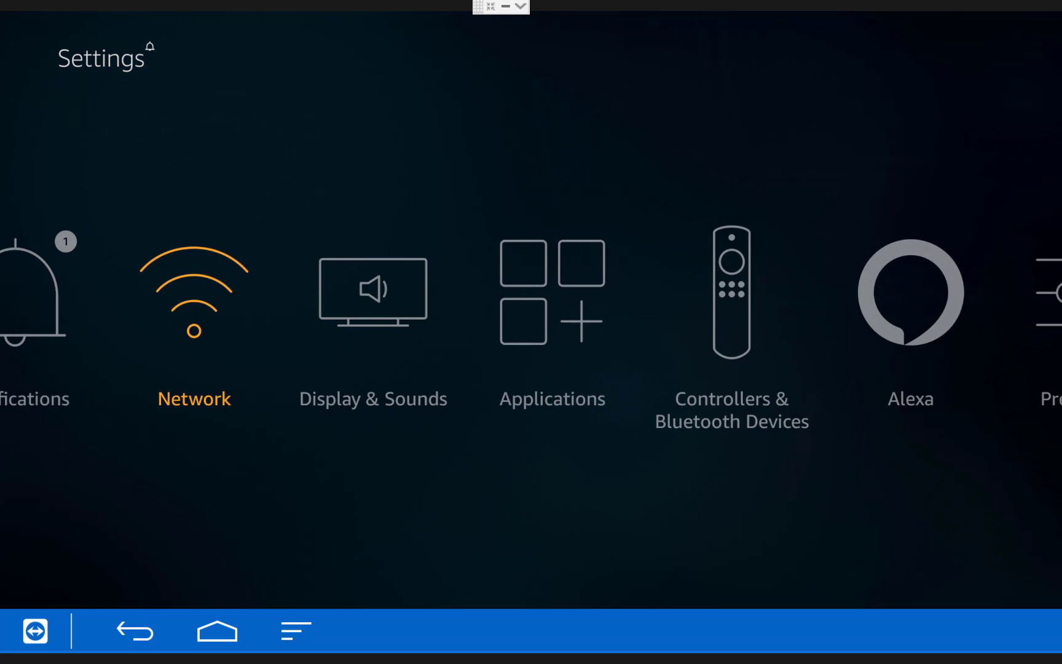
{"action": "scroll", "scroll_direction": "right", "scroll_amount": 3}
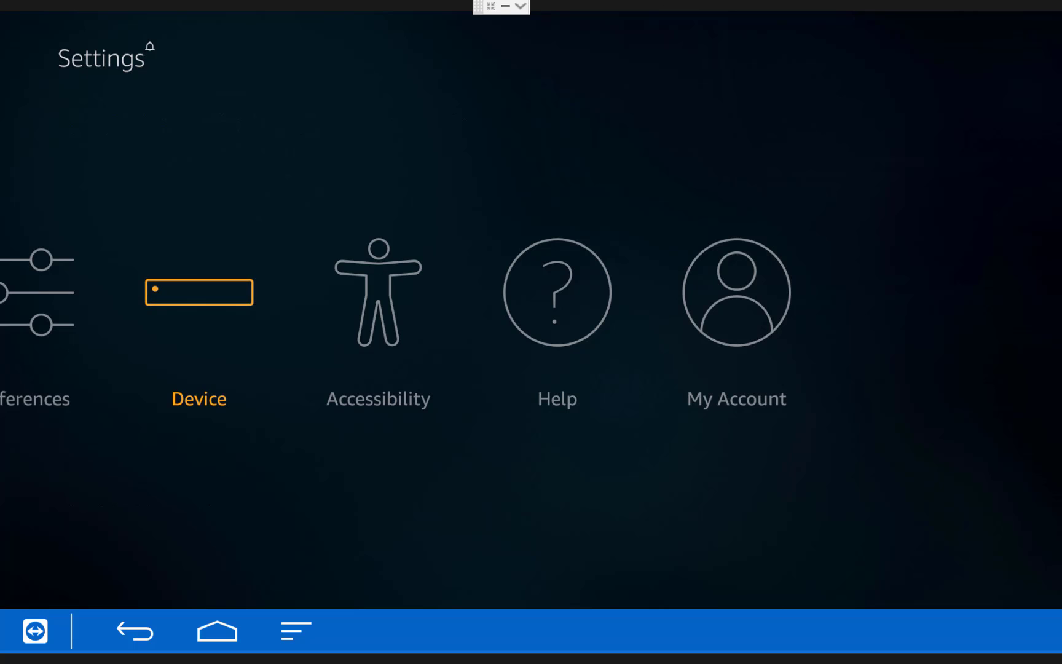
{"action": "left_click", "coordinate": [198, 291]}
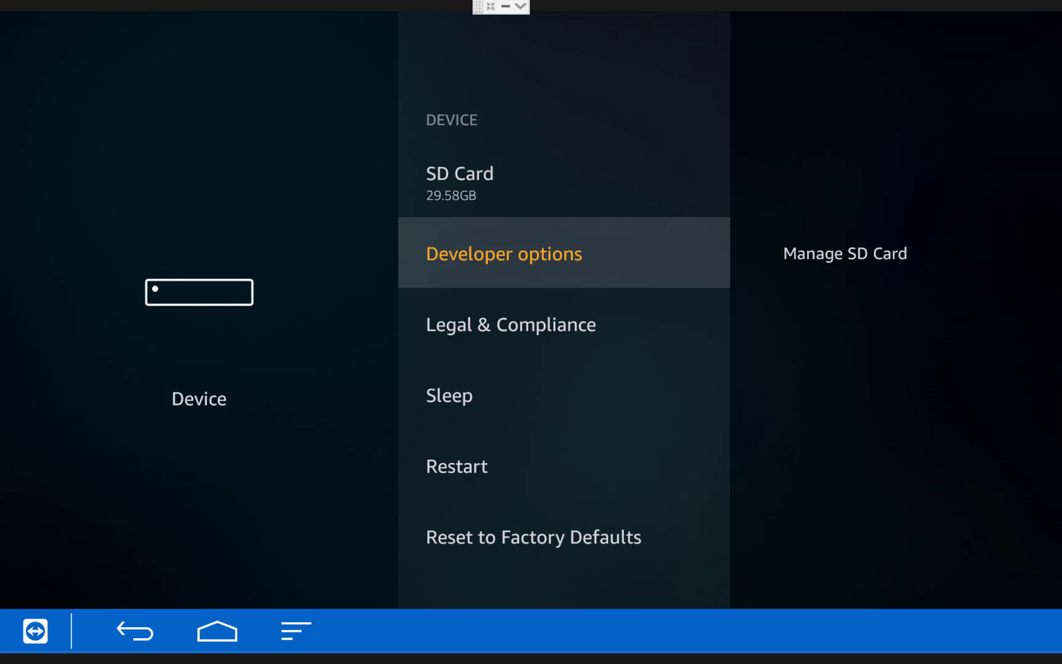
{"action": "left_click", "coordinate": [503, 254]}
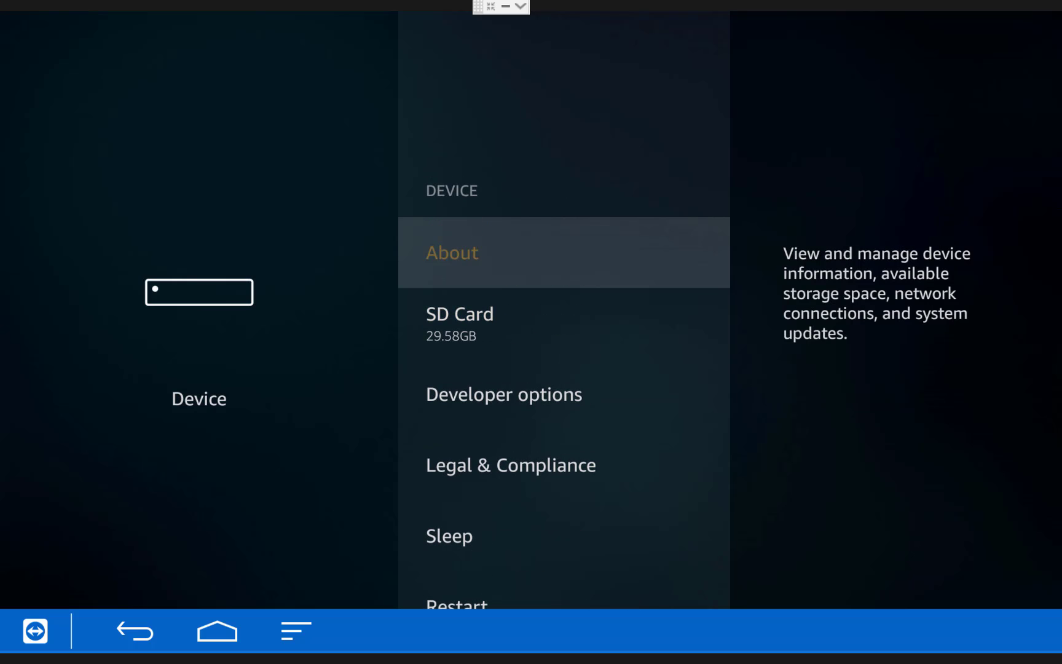
View Device > About > Network to read the IP address 192.168.1.243.
{"action": "left_click", "coordinate": [452, 252]}
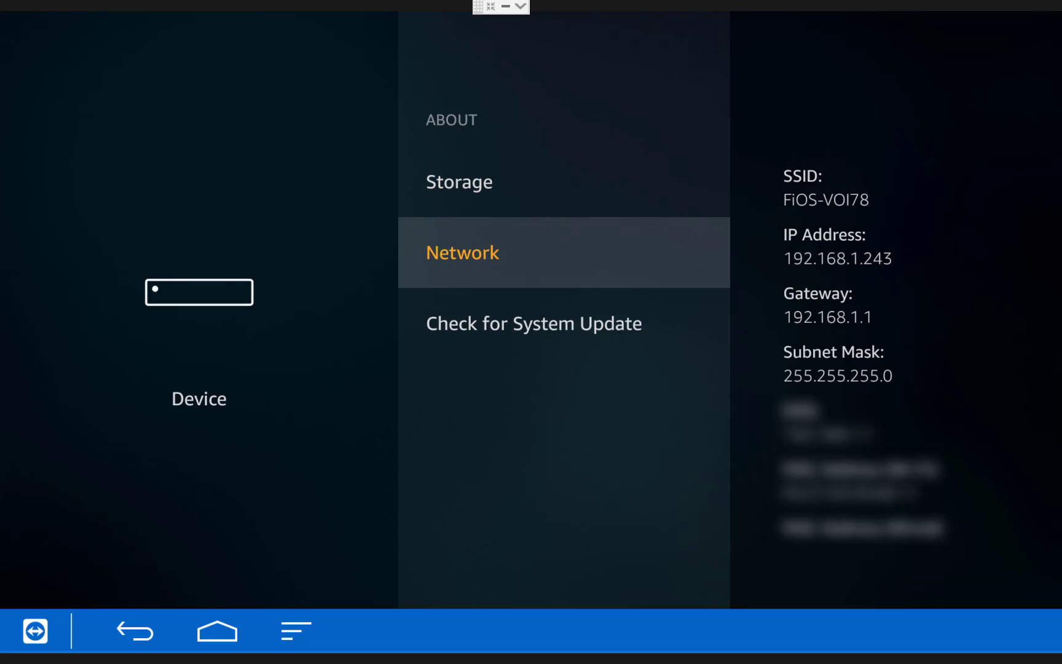
{"action": "left_click", "coordinate": [506, 8]}
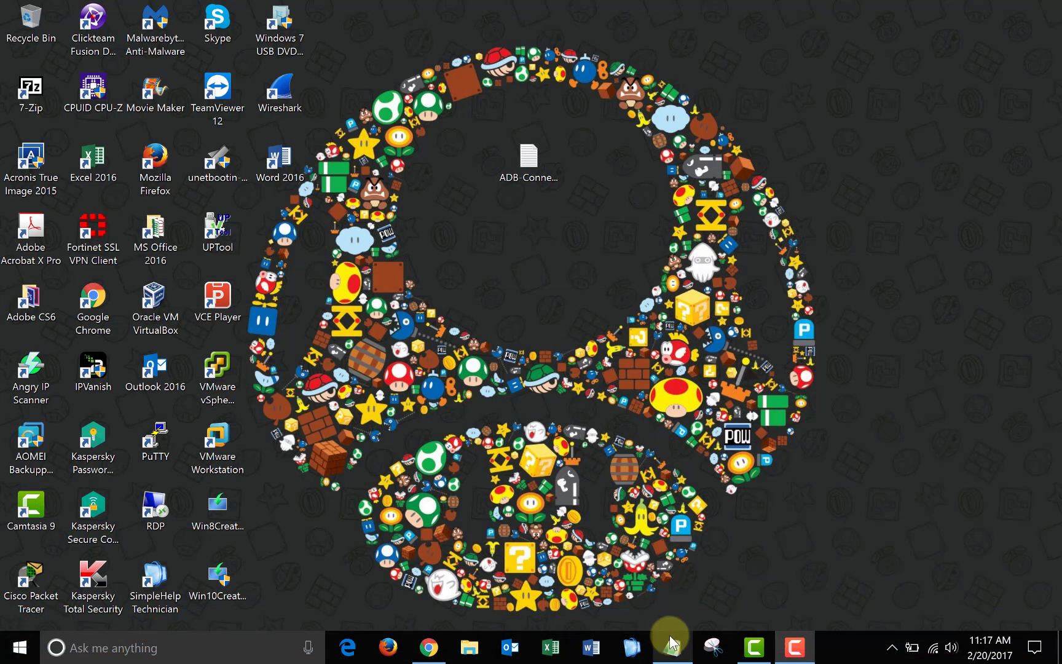
Open ADB-Connect.txt in Notepad and follow its XDA forum link for the ADB installer.
{"action": "double_click", "coordinate": [529, 158]}
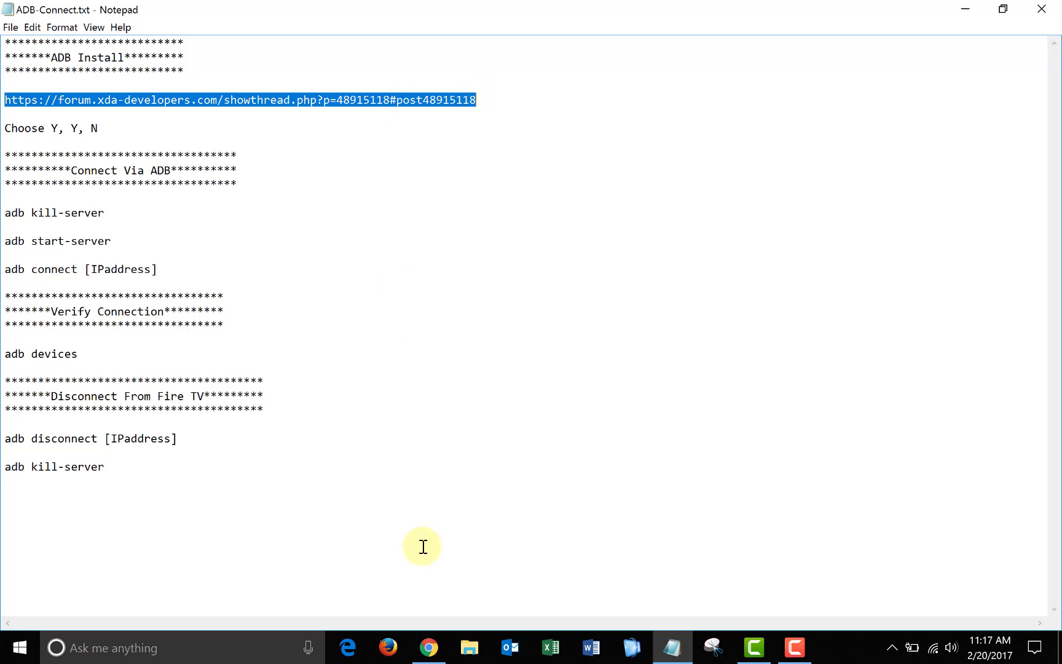
{"action": "left_click", "coordinate": [428, 648]}
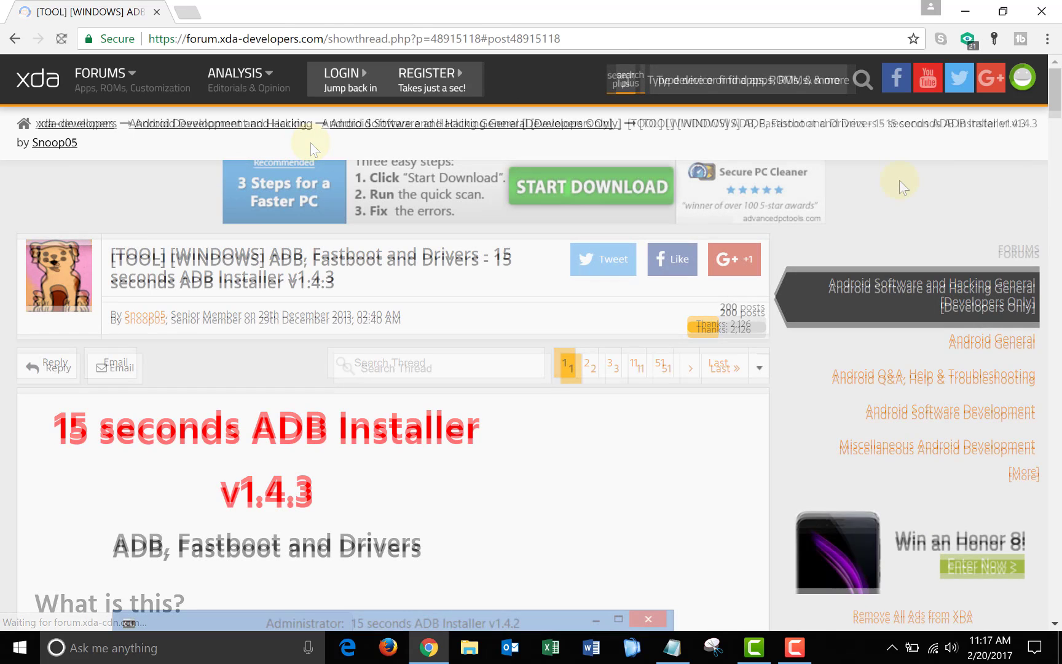
Download adb-setup-1.4.3.exe from the thread's Dropbox link into Downloads.
{"action": "scroll", "scroll_direction": "down", "scroll_amount": 3}
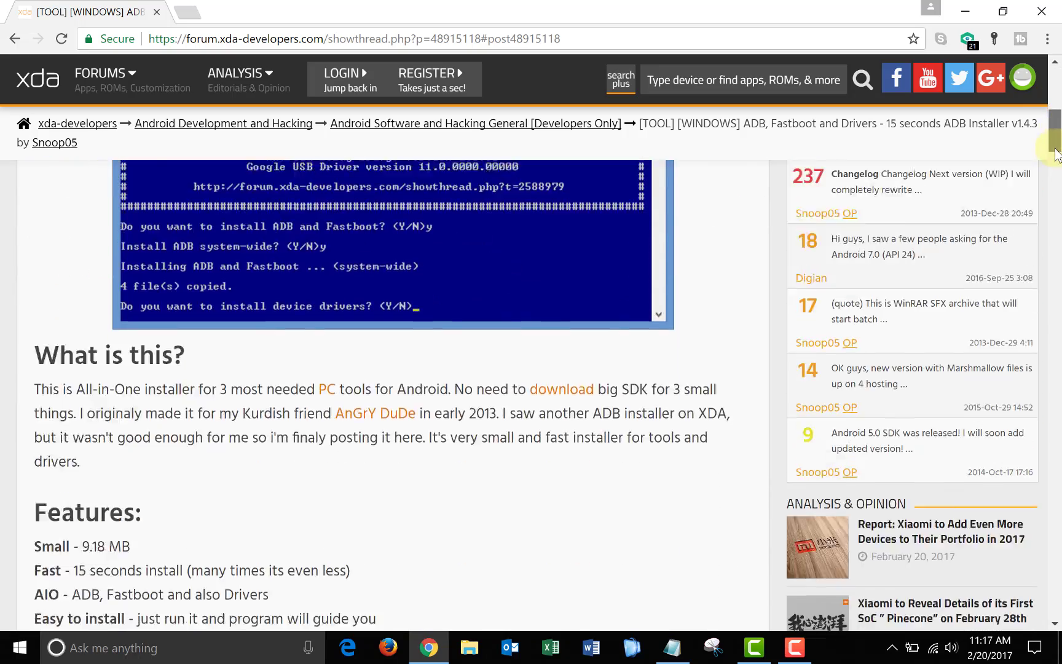
{"action": "scroll", "scroll_direction": "down", "scroll_amount": 3}
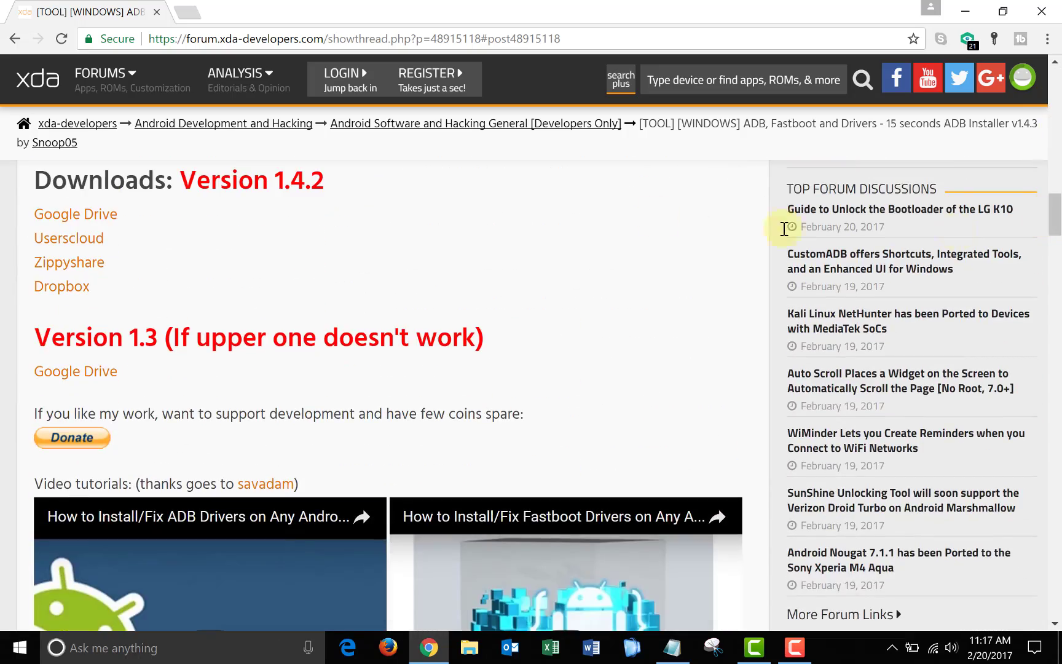
{"action": "mouse_move", "coordinate": [62, 287]}
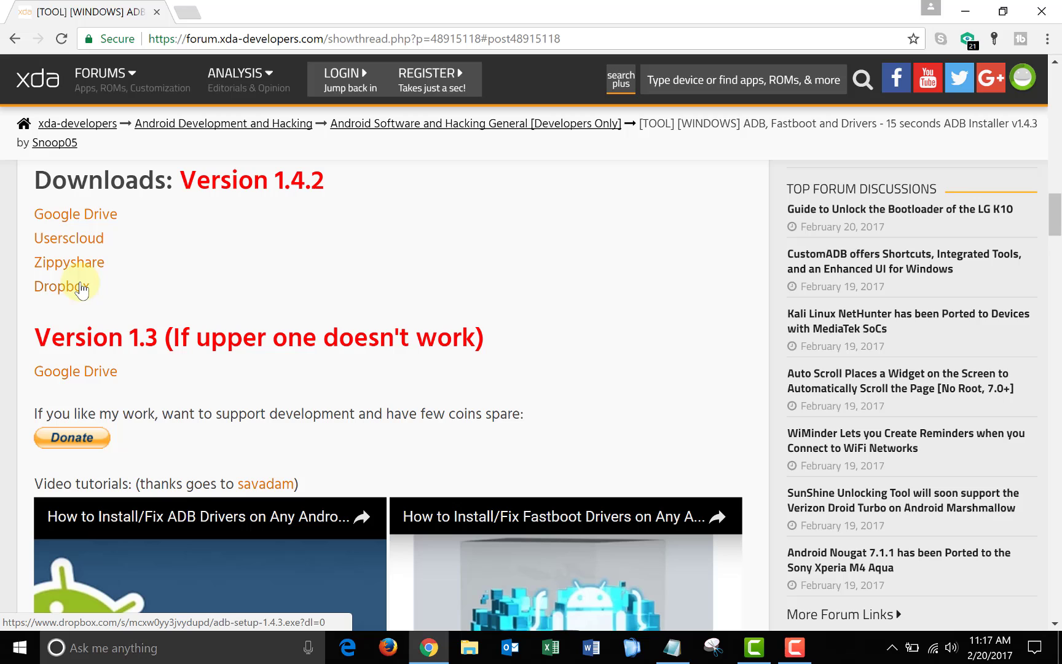
{"action": "left_click", "coordinate": [470, 648]}
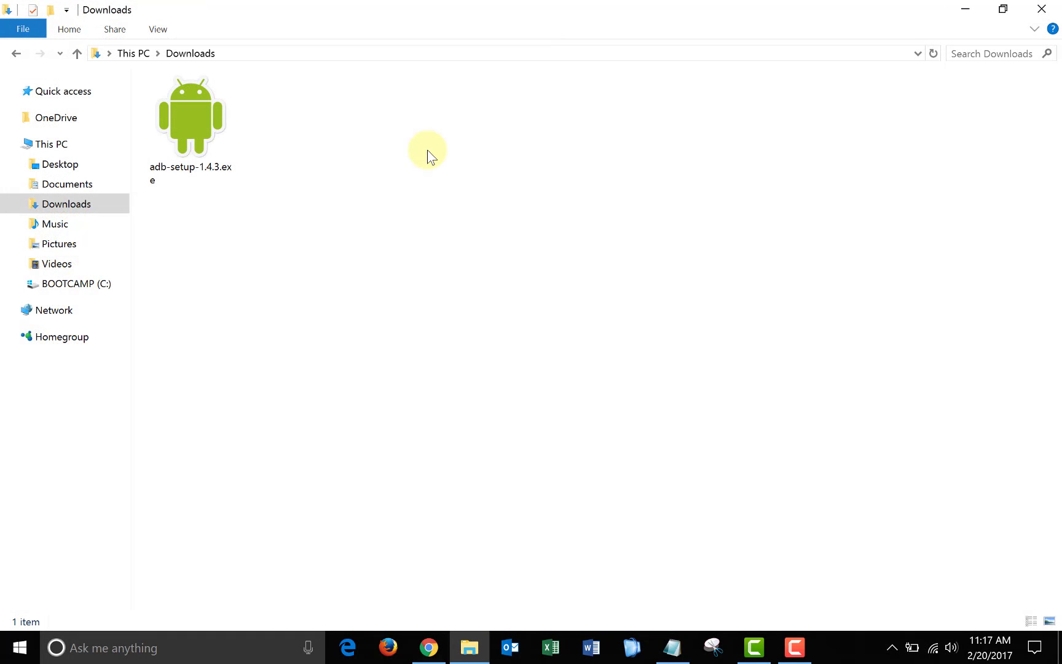
Run adb-setup-1.4.3.exe and install ADB and Fastboot, answering N at the prompt.
{"action": "left_click", "coordinate": [191, 116]}
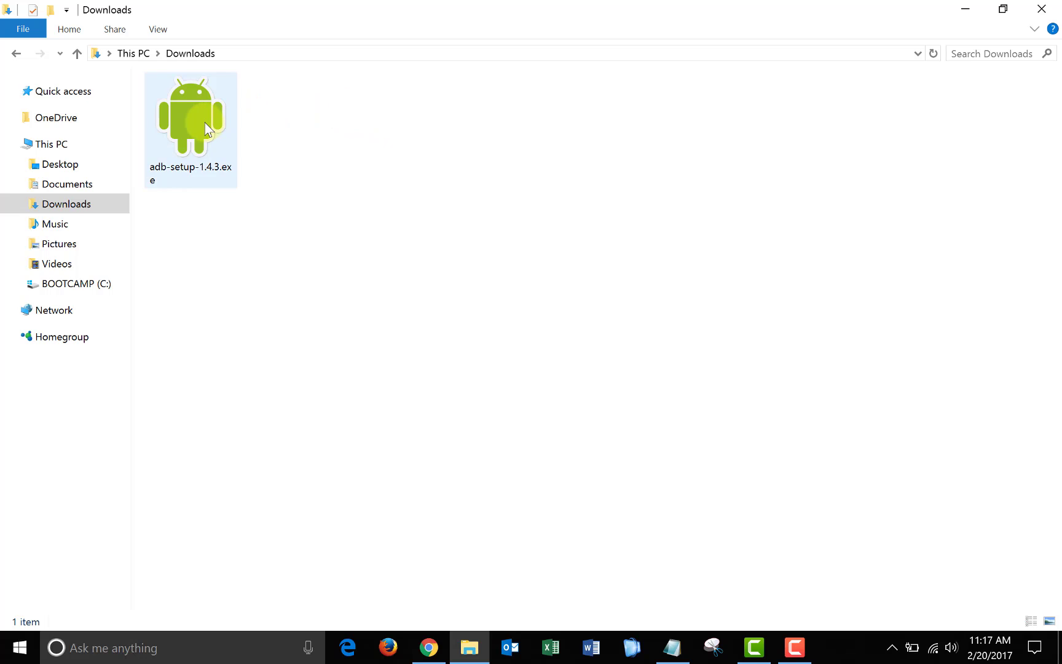
{"action": "double_click", "coordinate": [191, 112]}
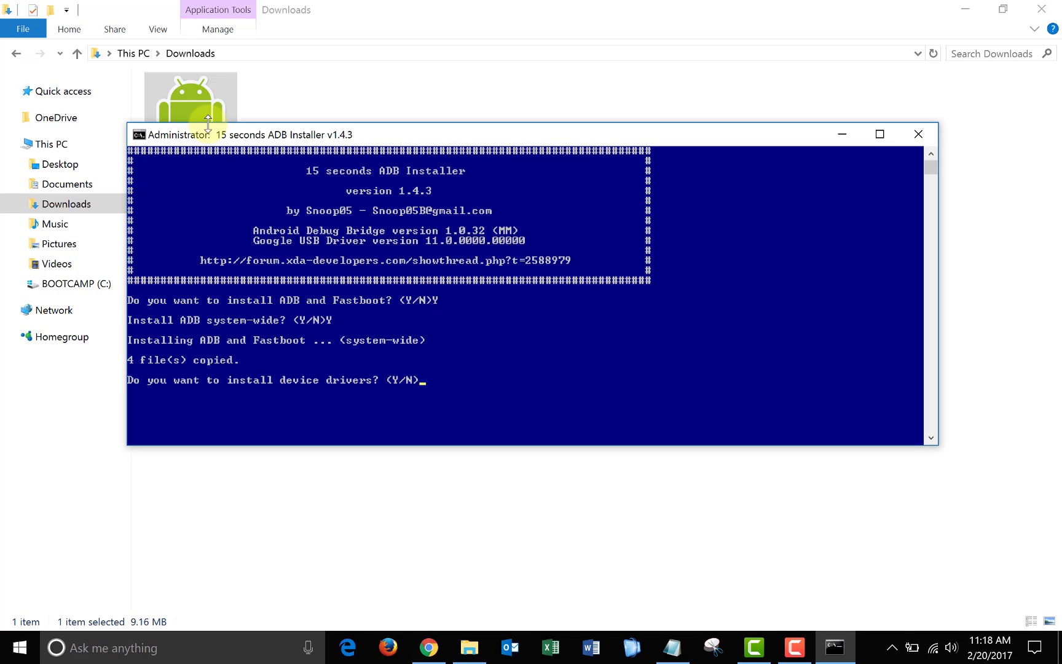
{"action": "type", "text": "N"}
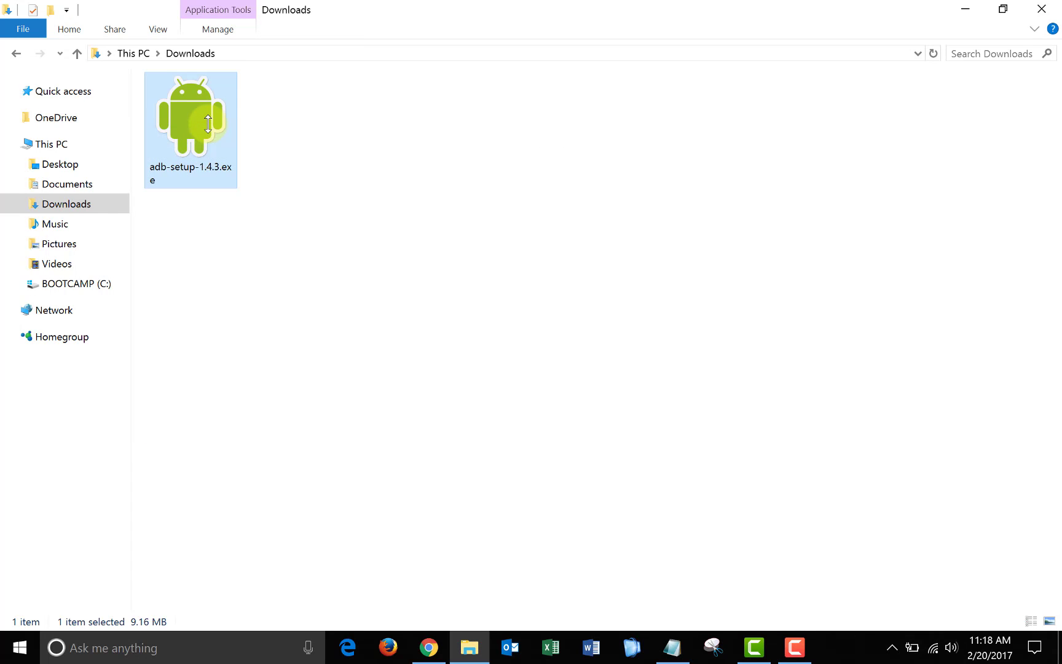
{"action": "mouse_move", "coordinate": [263, 448]}
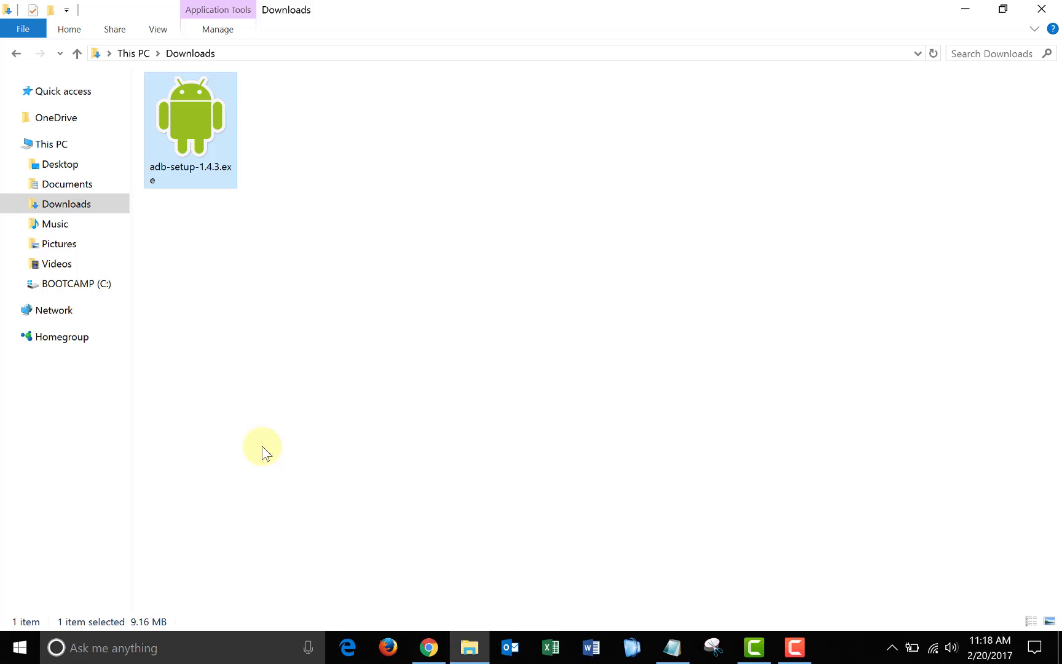
Search the taskbar for 'command' to launch Command Prompt.
{"action": "left_click", "coordinate": [136, 648]}
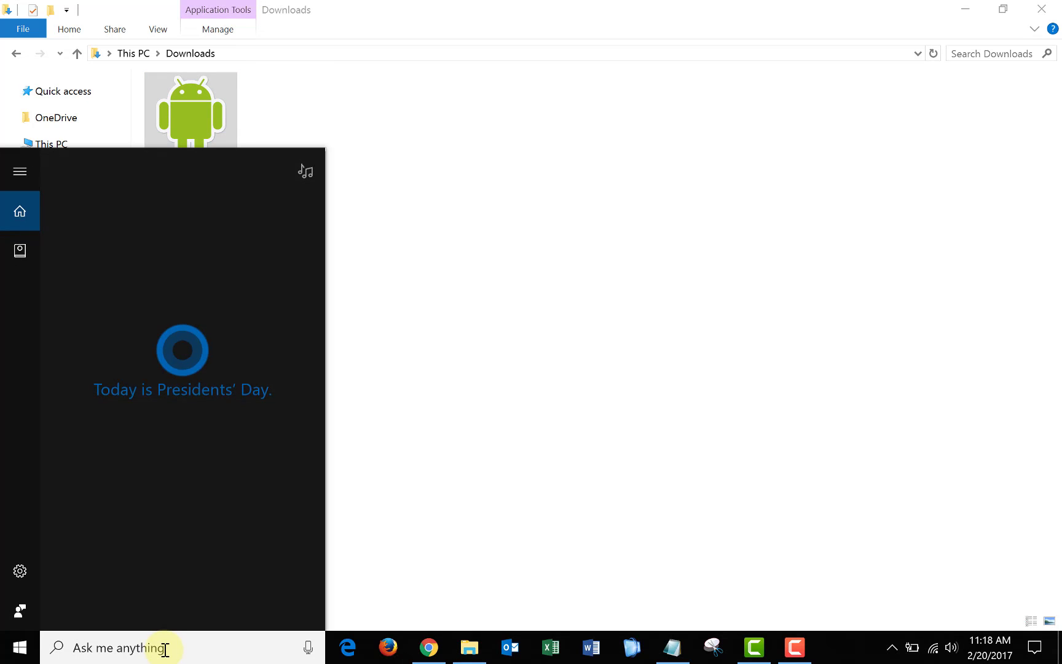
{"action": "type", "text": "comman"}
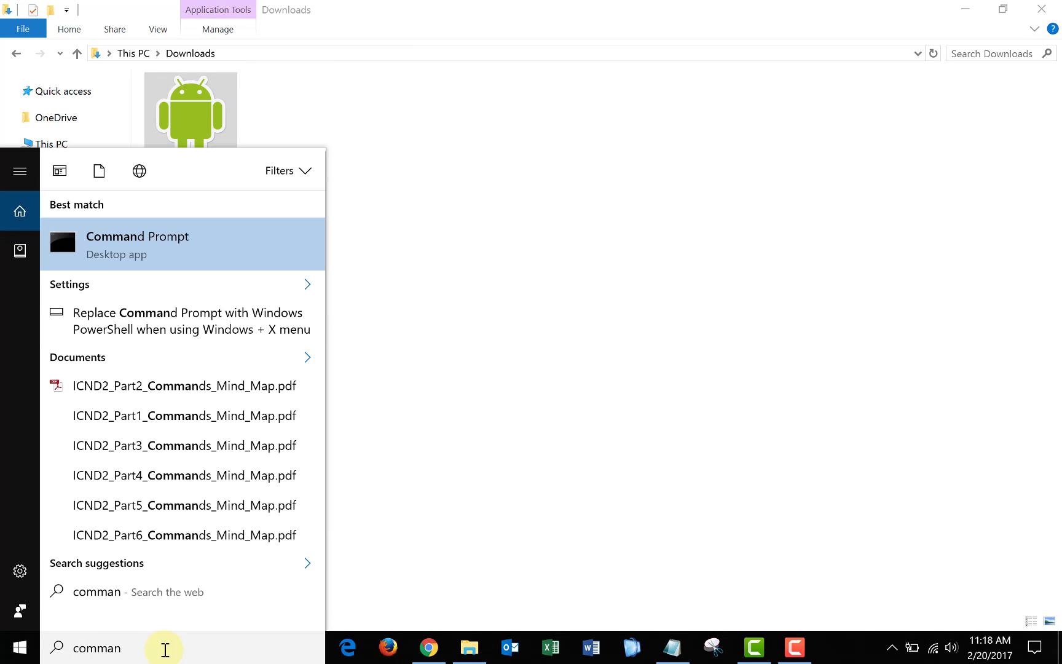
{"action": "mouse_move", "coordinate": [202, 246]}
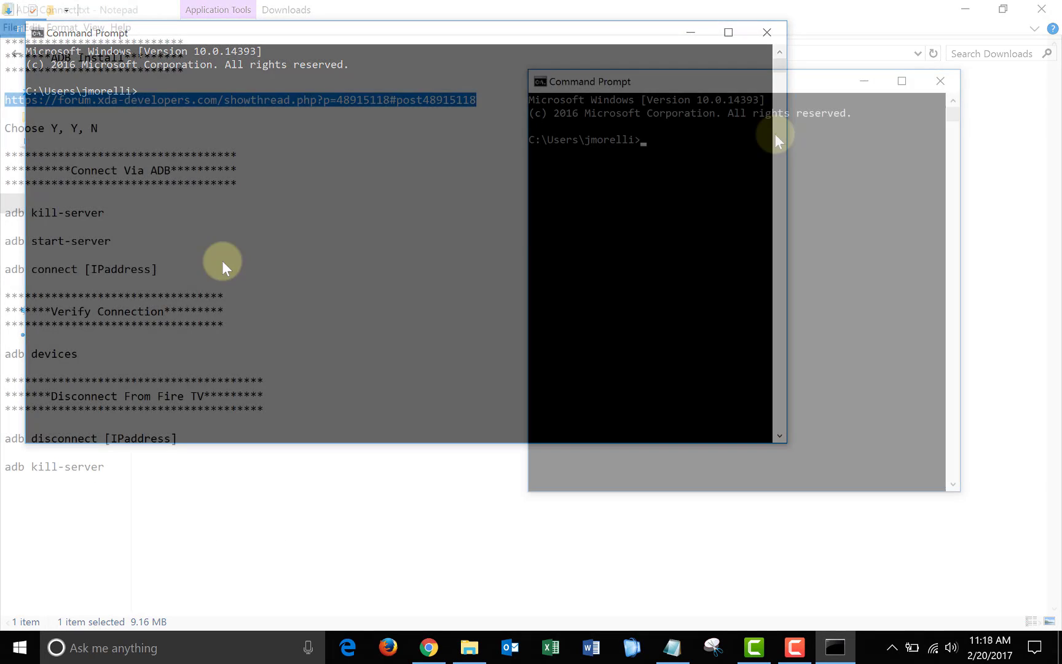
Restart ADB with adb kill-server then adb start-server.
{"action": "type", "text": "adb"}
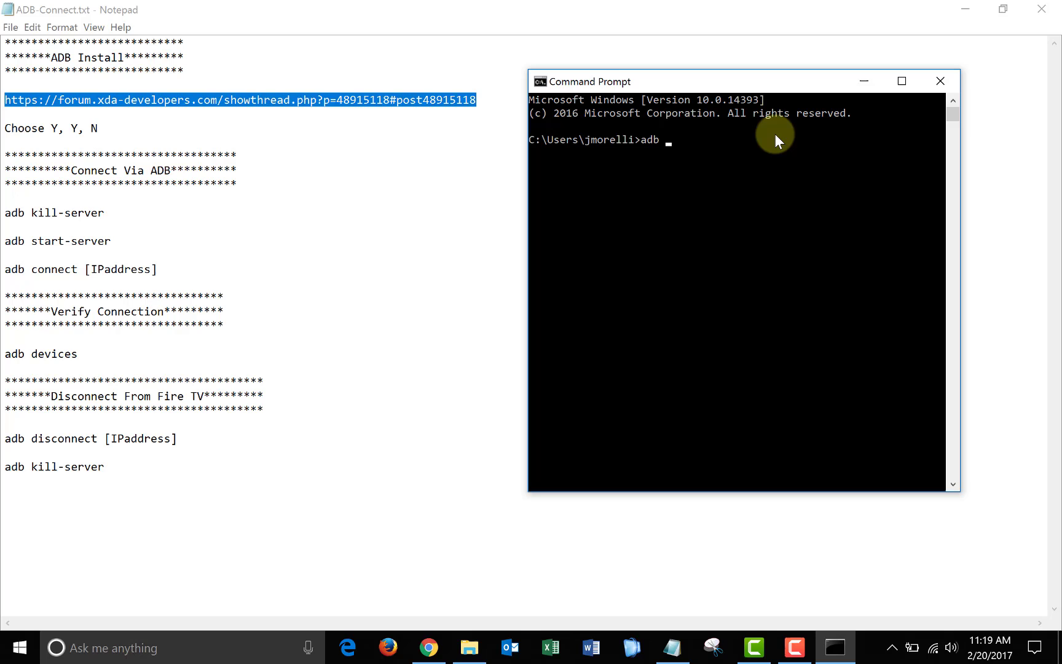
{"action": "type", "text": "kill-"}
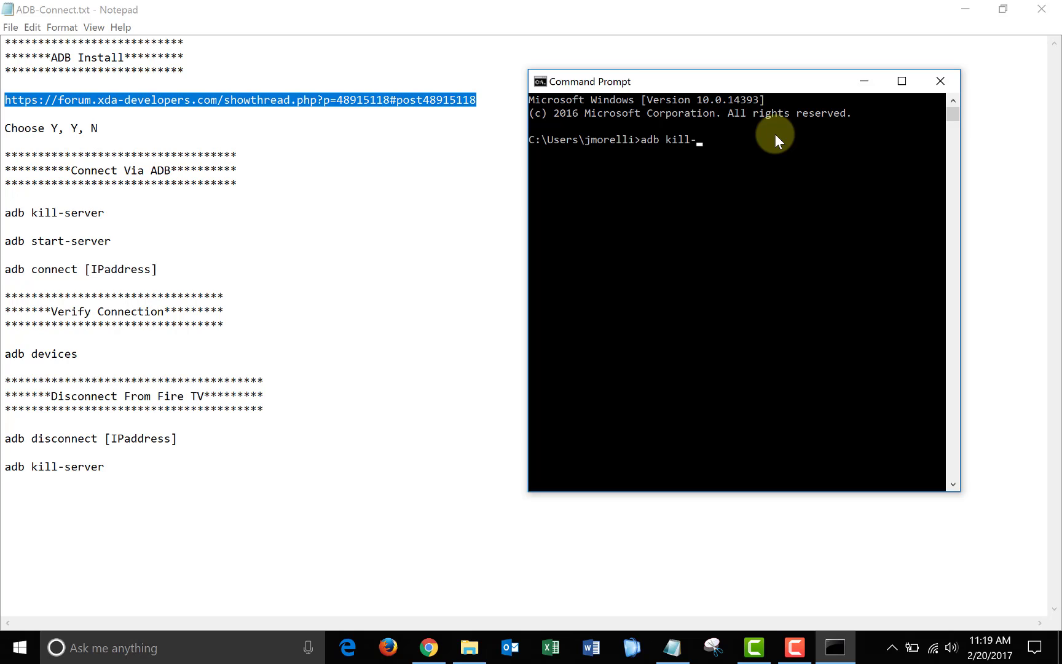
{"action": "type", "text": "server"}
{"action": "type", "text": "adb"}
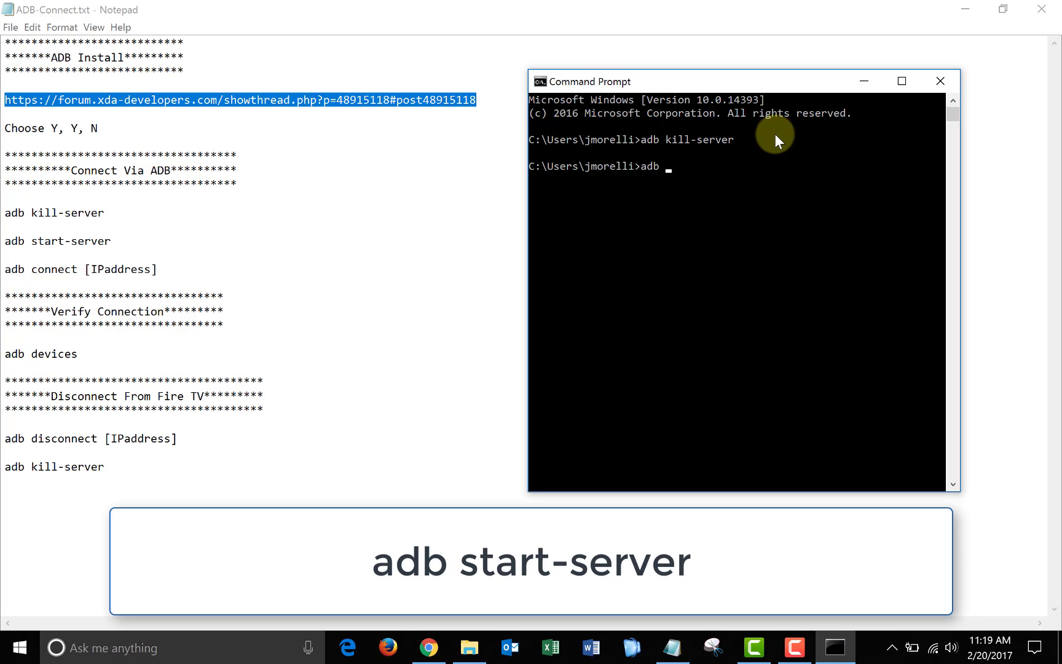
{"action": "type", "text": "start-server"}
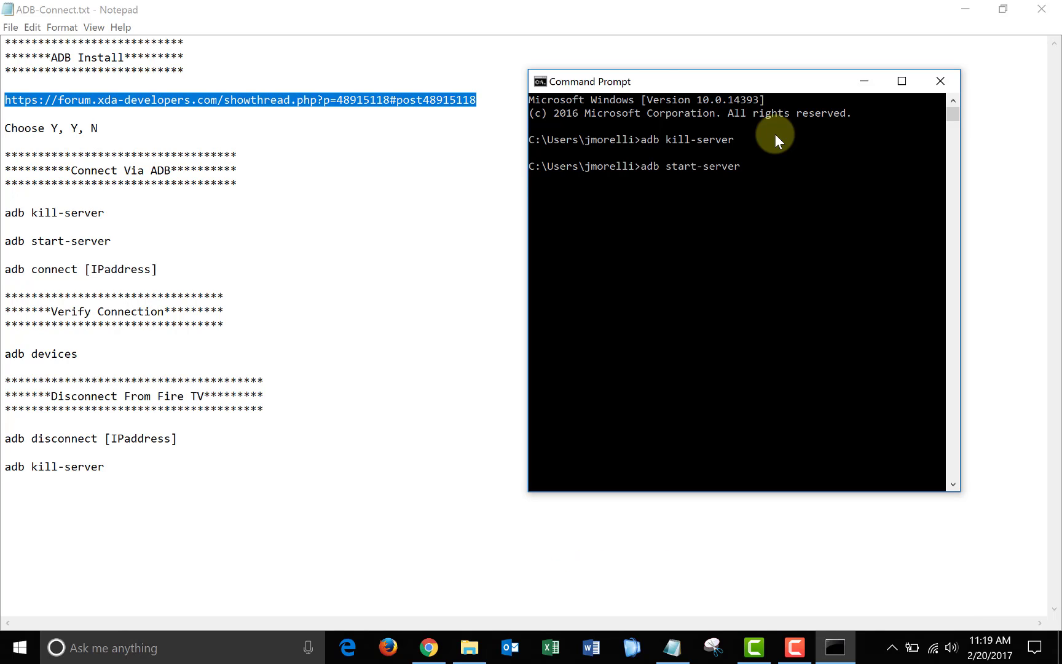
{"action": "key", "text": "Return"}
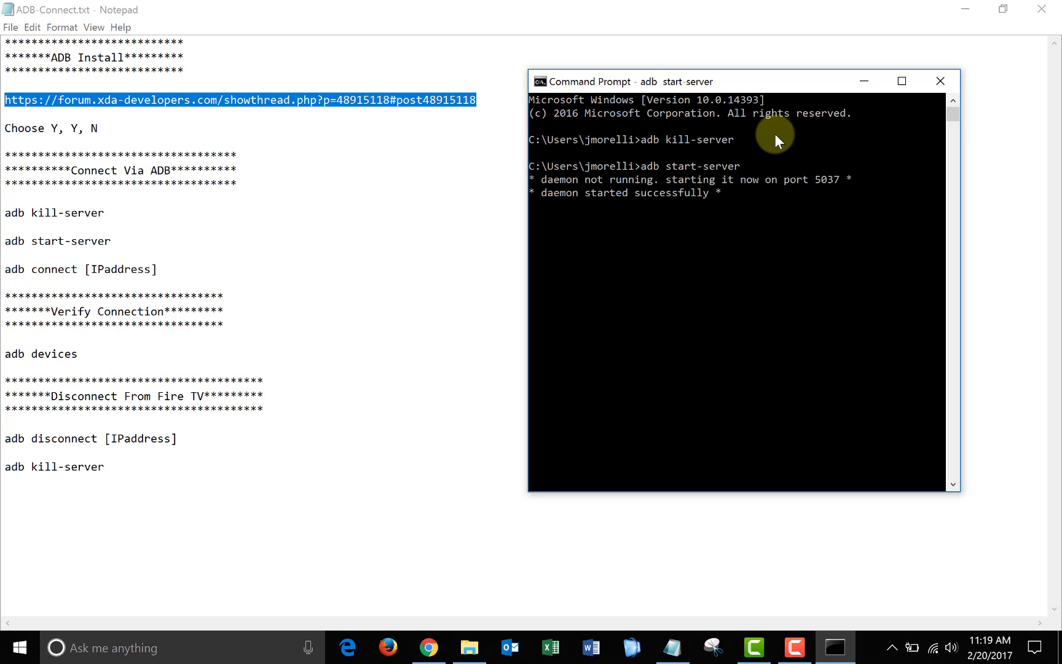
Enter adb connect 192.168.1.243 to attach the Fire TV.
{"action": "type", "text": "adb c"}
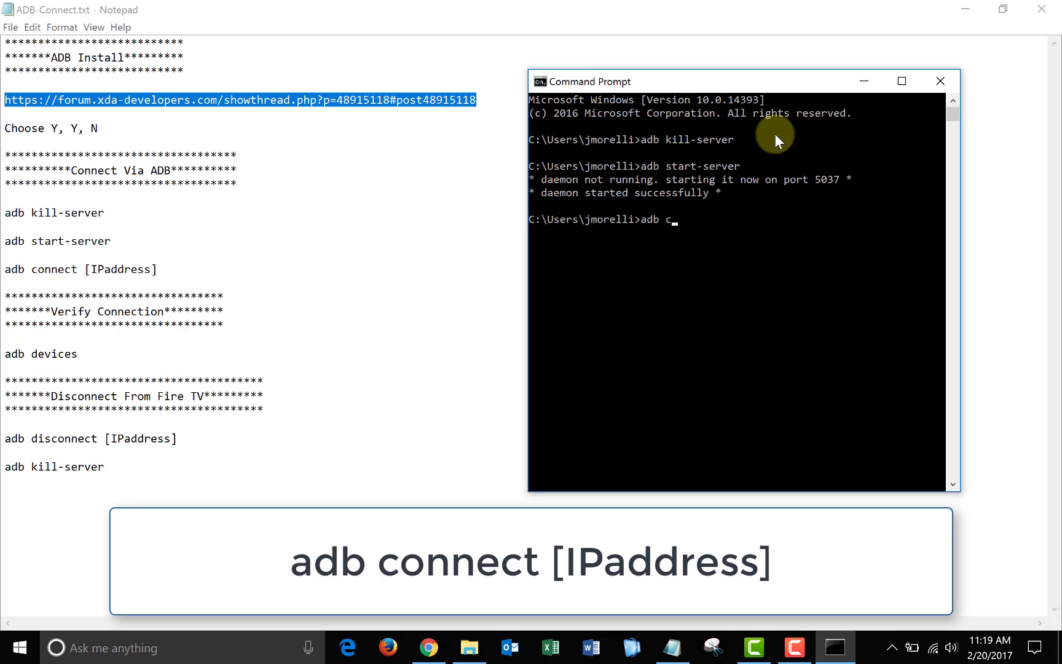
{"action": "type", "text": "onnect"}
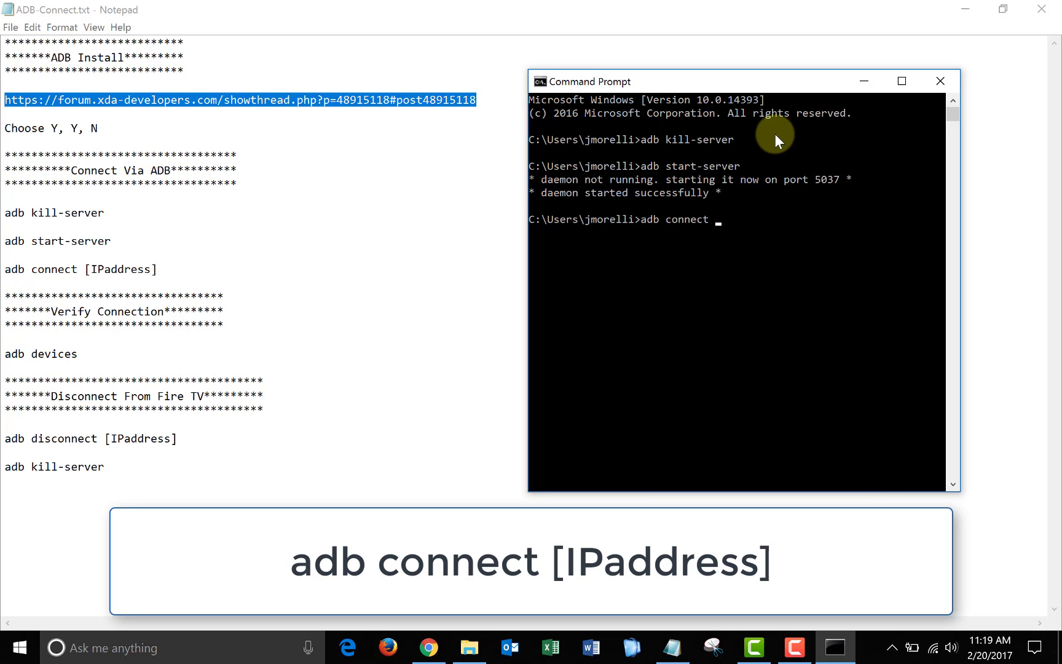
{"action": "type", "text": "192.168.1.243"}
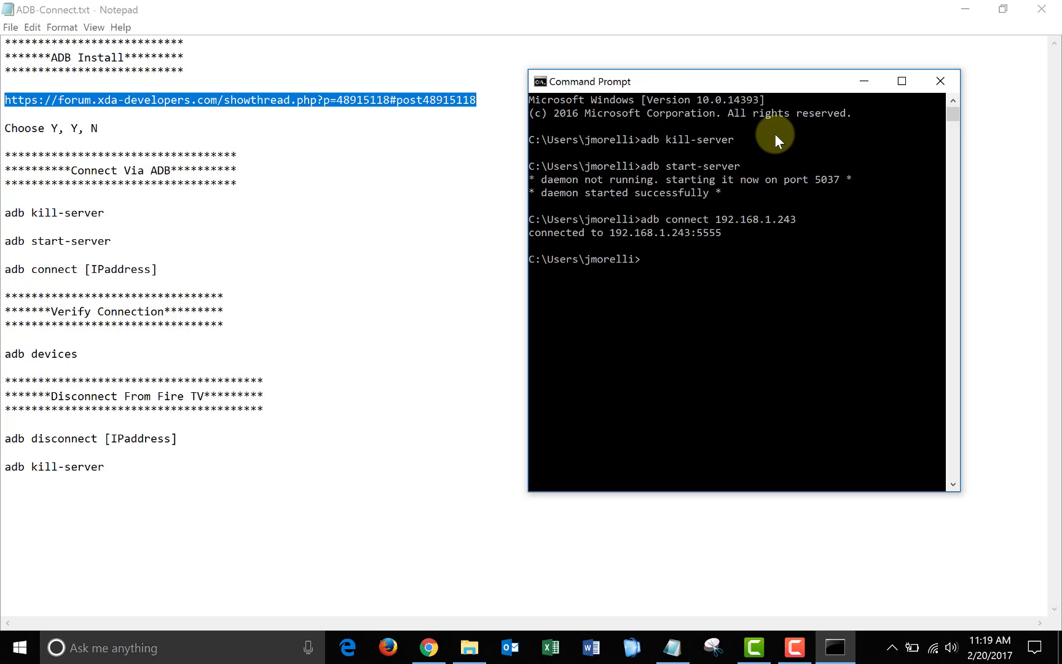
Run adb devices to confirm 192.168.1.243:5555 is attached.
{"action": "type", "text": "a"}
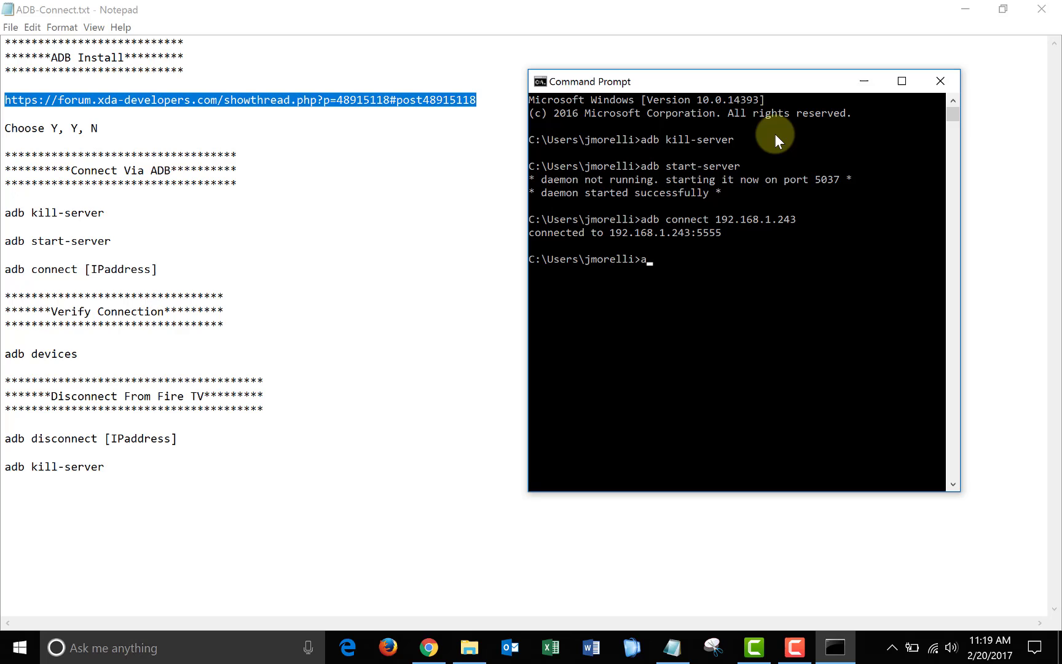
{"action": "type", "text": "adb devices"}
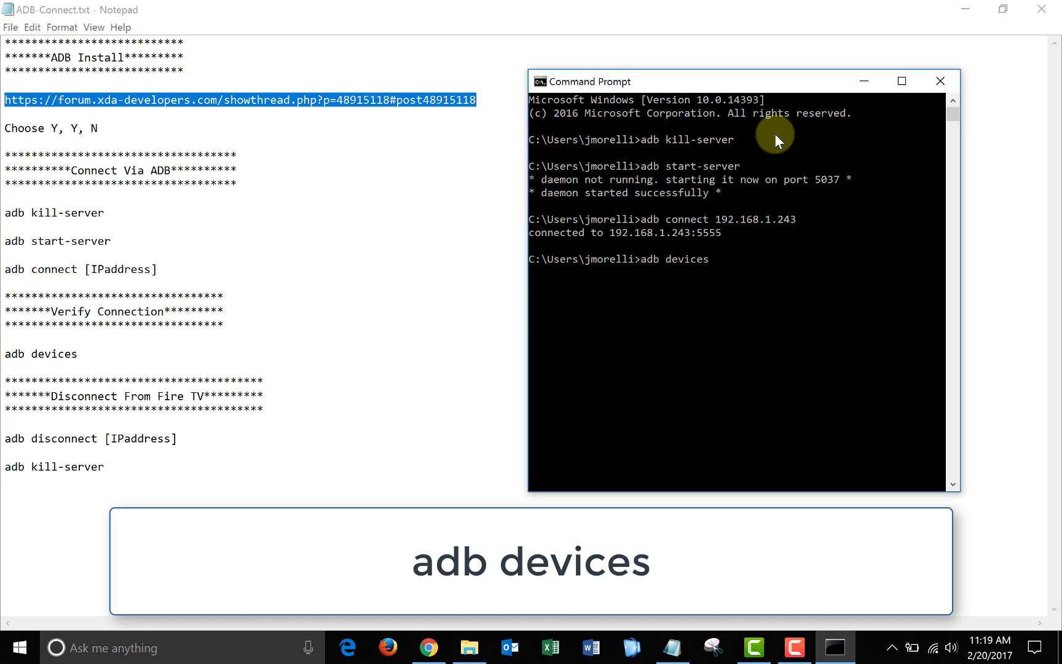
{"action": "key", "text": "Return"}
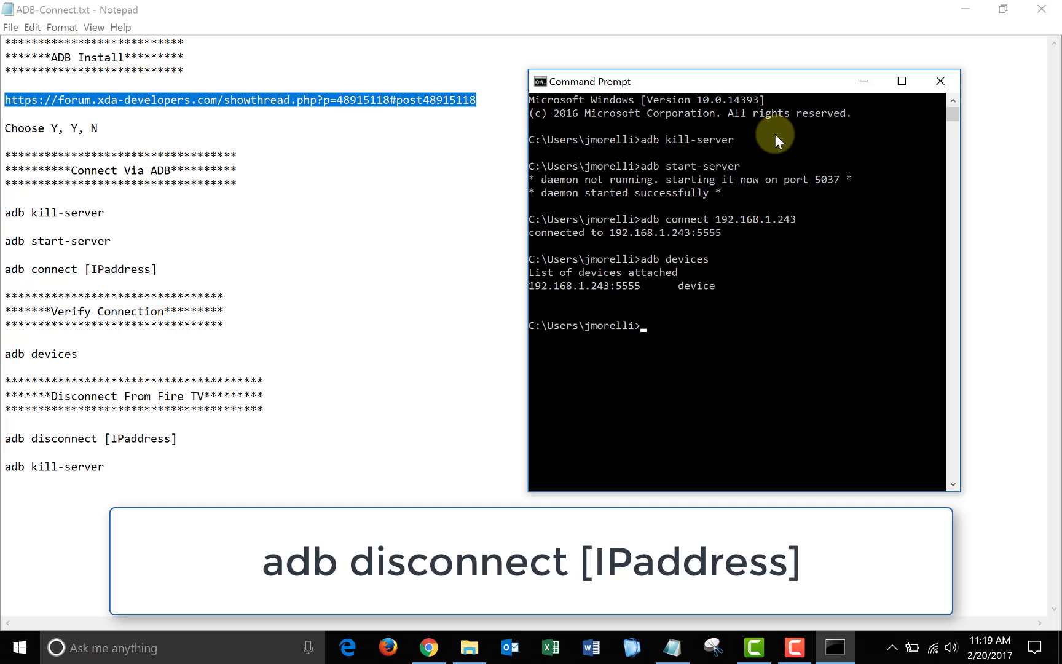
Type adb disconnect 192.168.1.243 to drop the Fire TV connection.
{"action": "type", "text": "adb discon"}
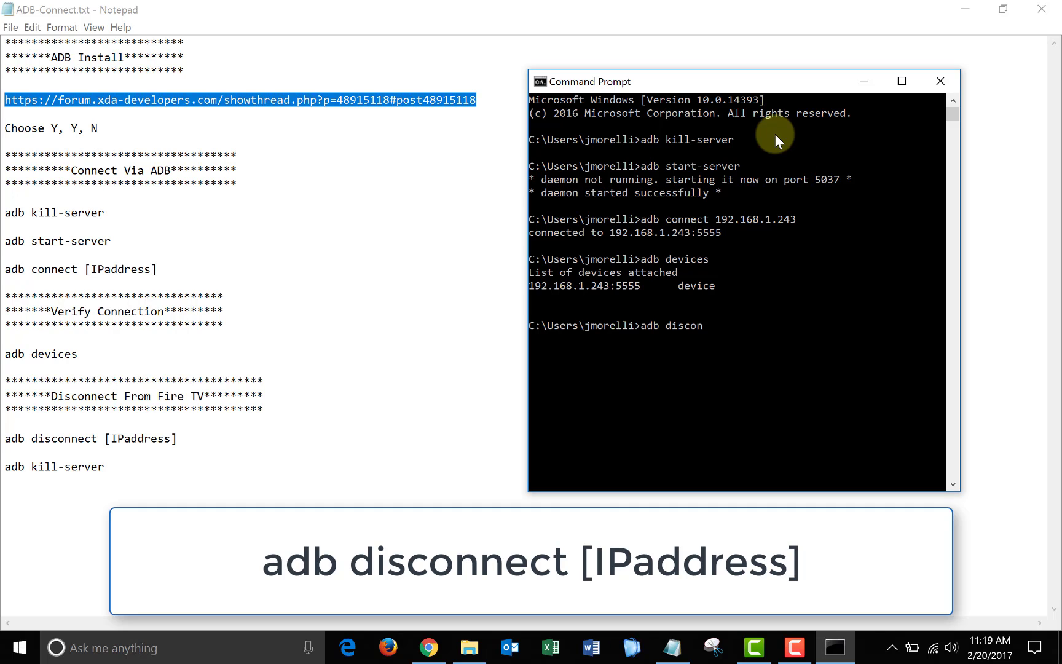
{"action": "type", "text": "nect 192."}
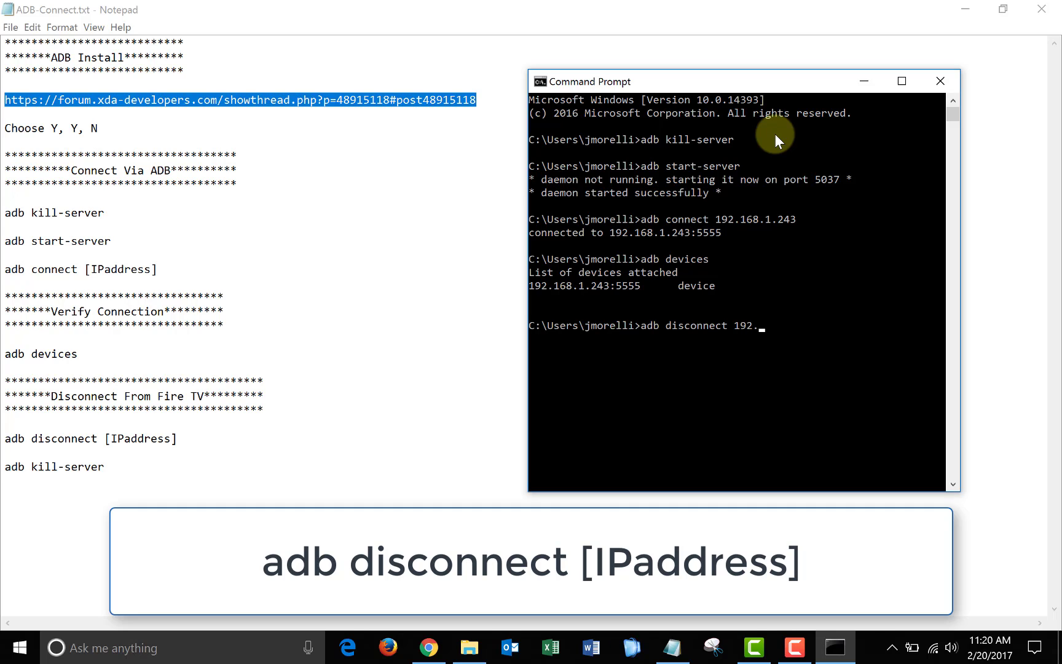
{"action": "type", "text": "168.1.243"}
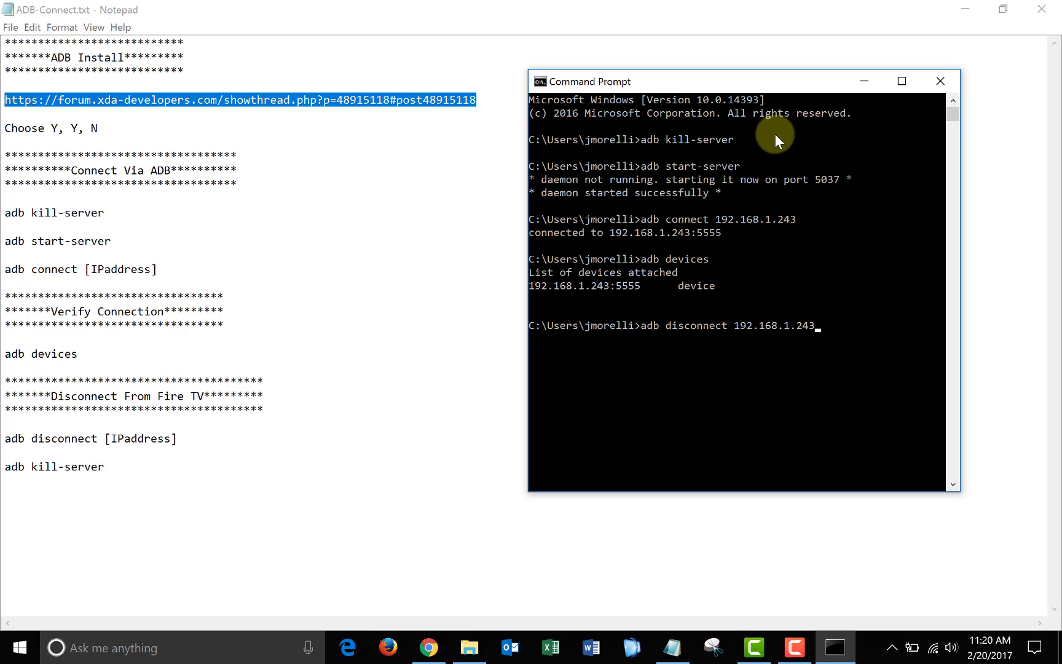